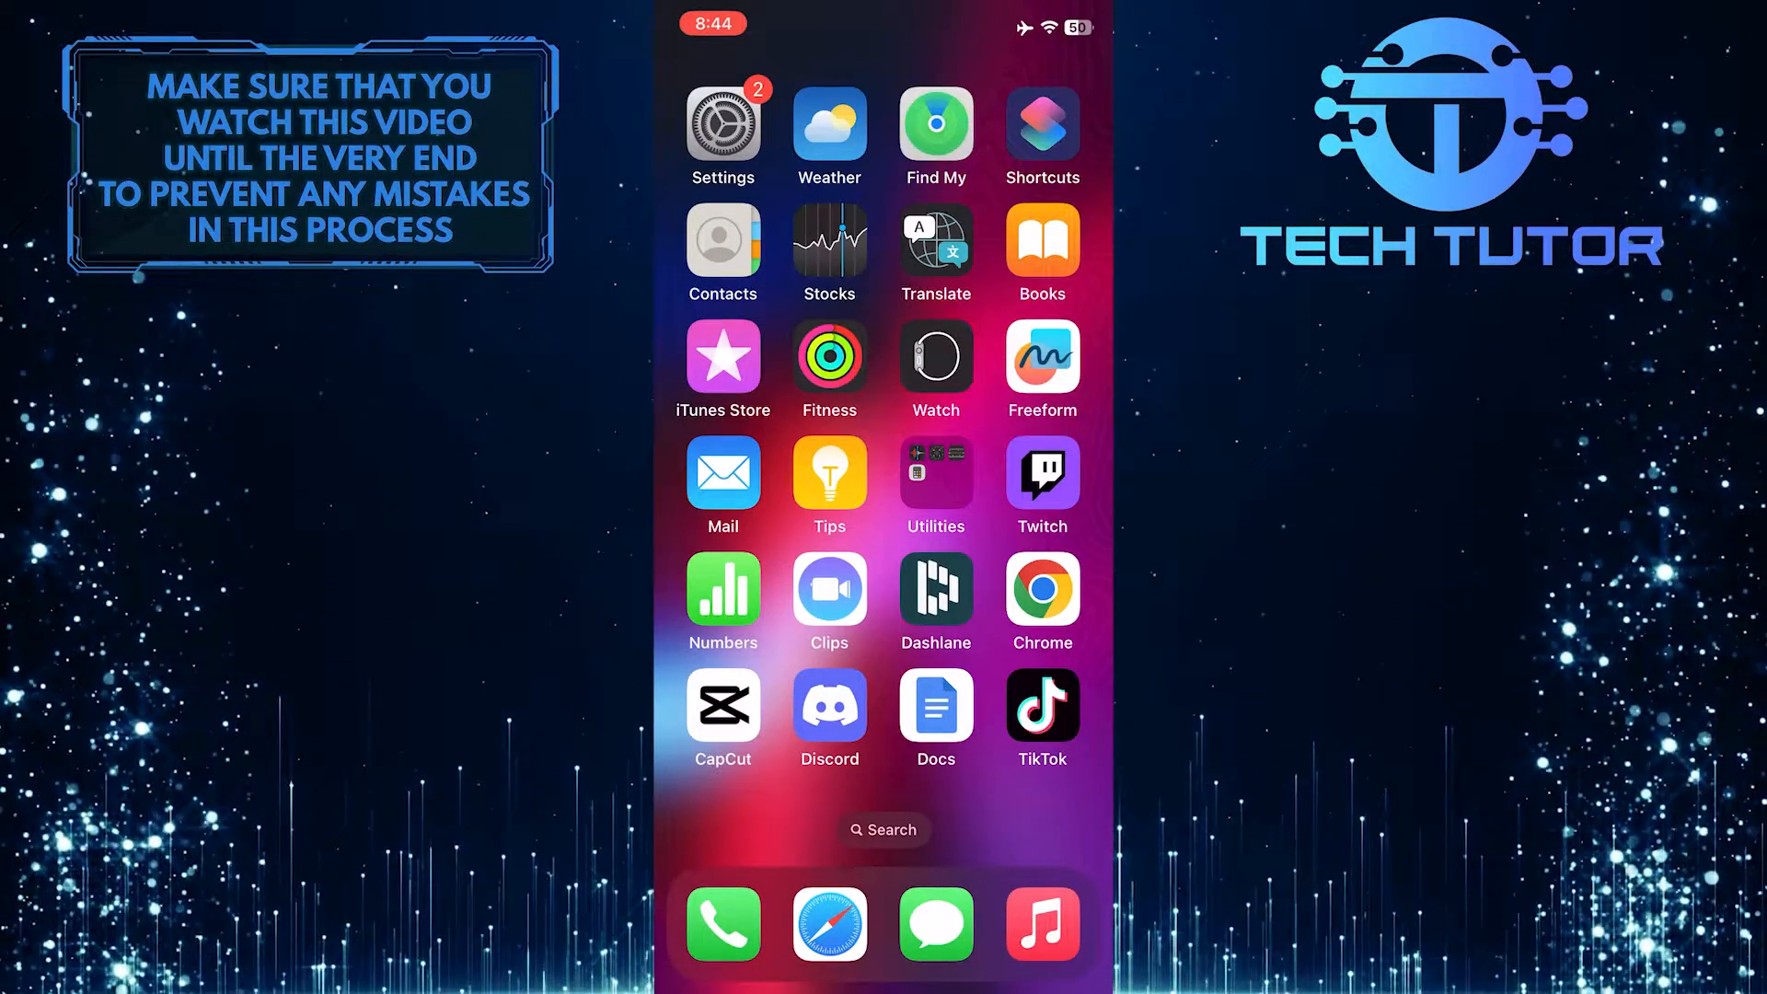
Launch Settings from the home screen and bring the FaceTime entry into view.
click(721, 125)
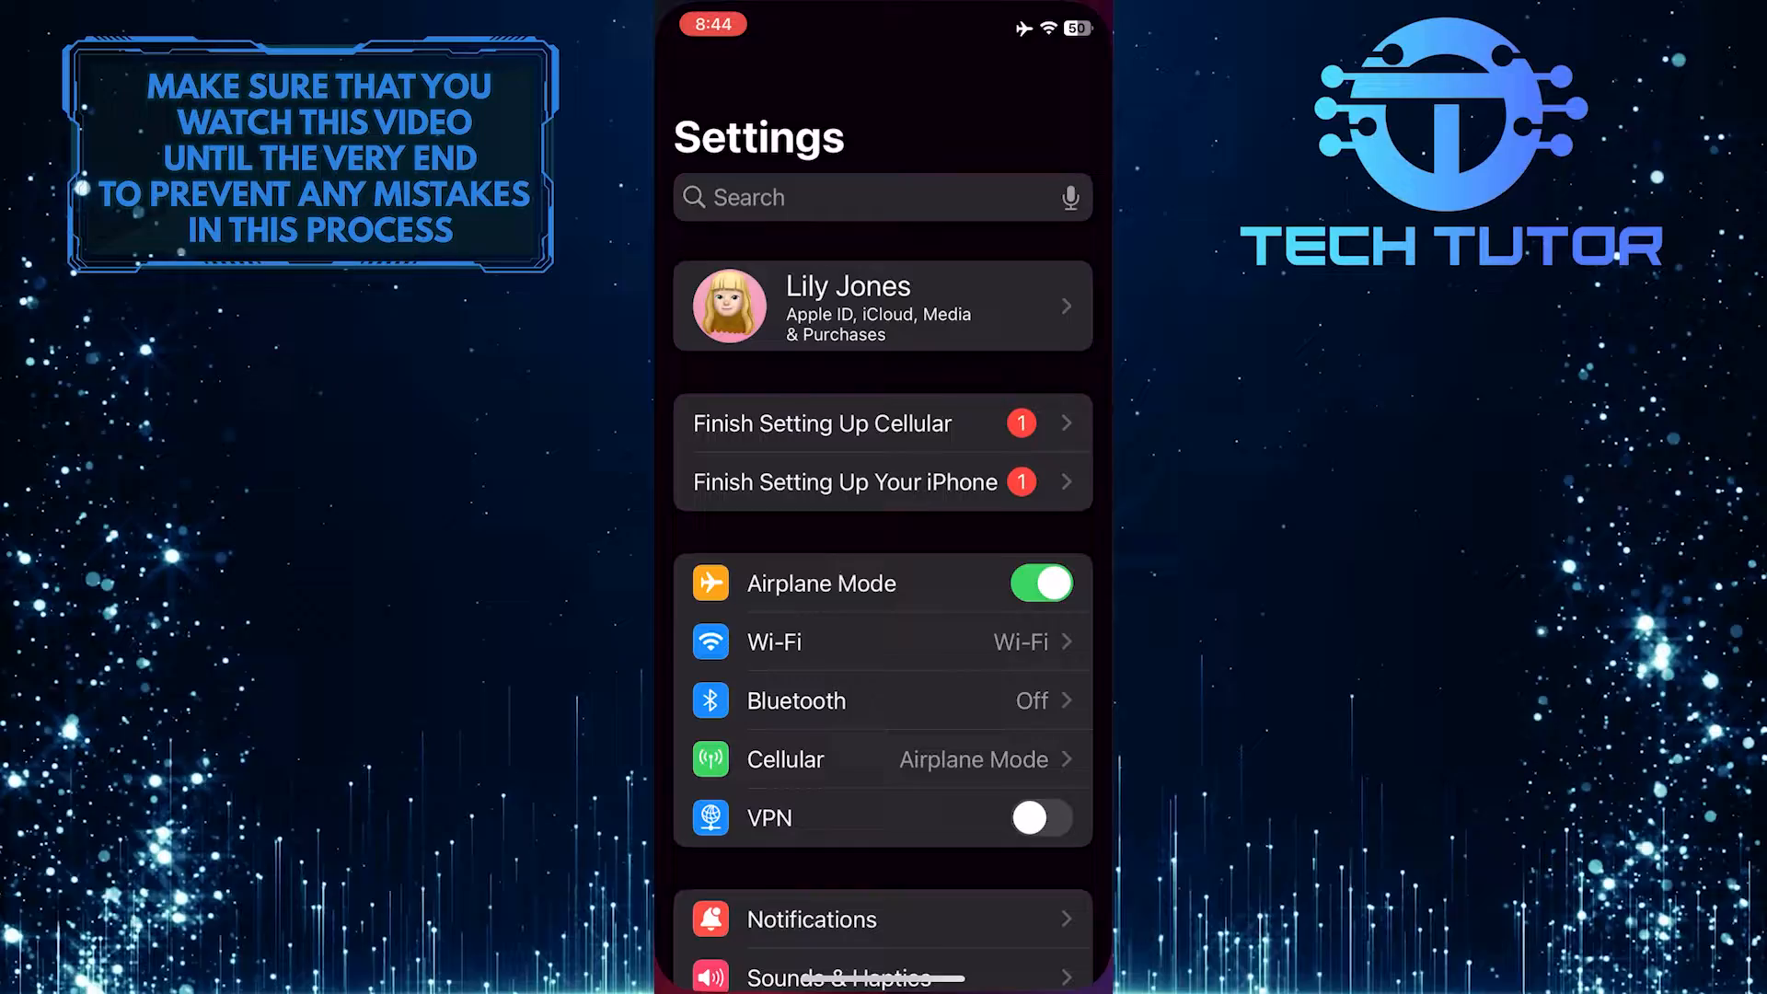
scroll(down, 3)
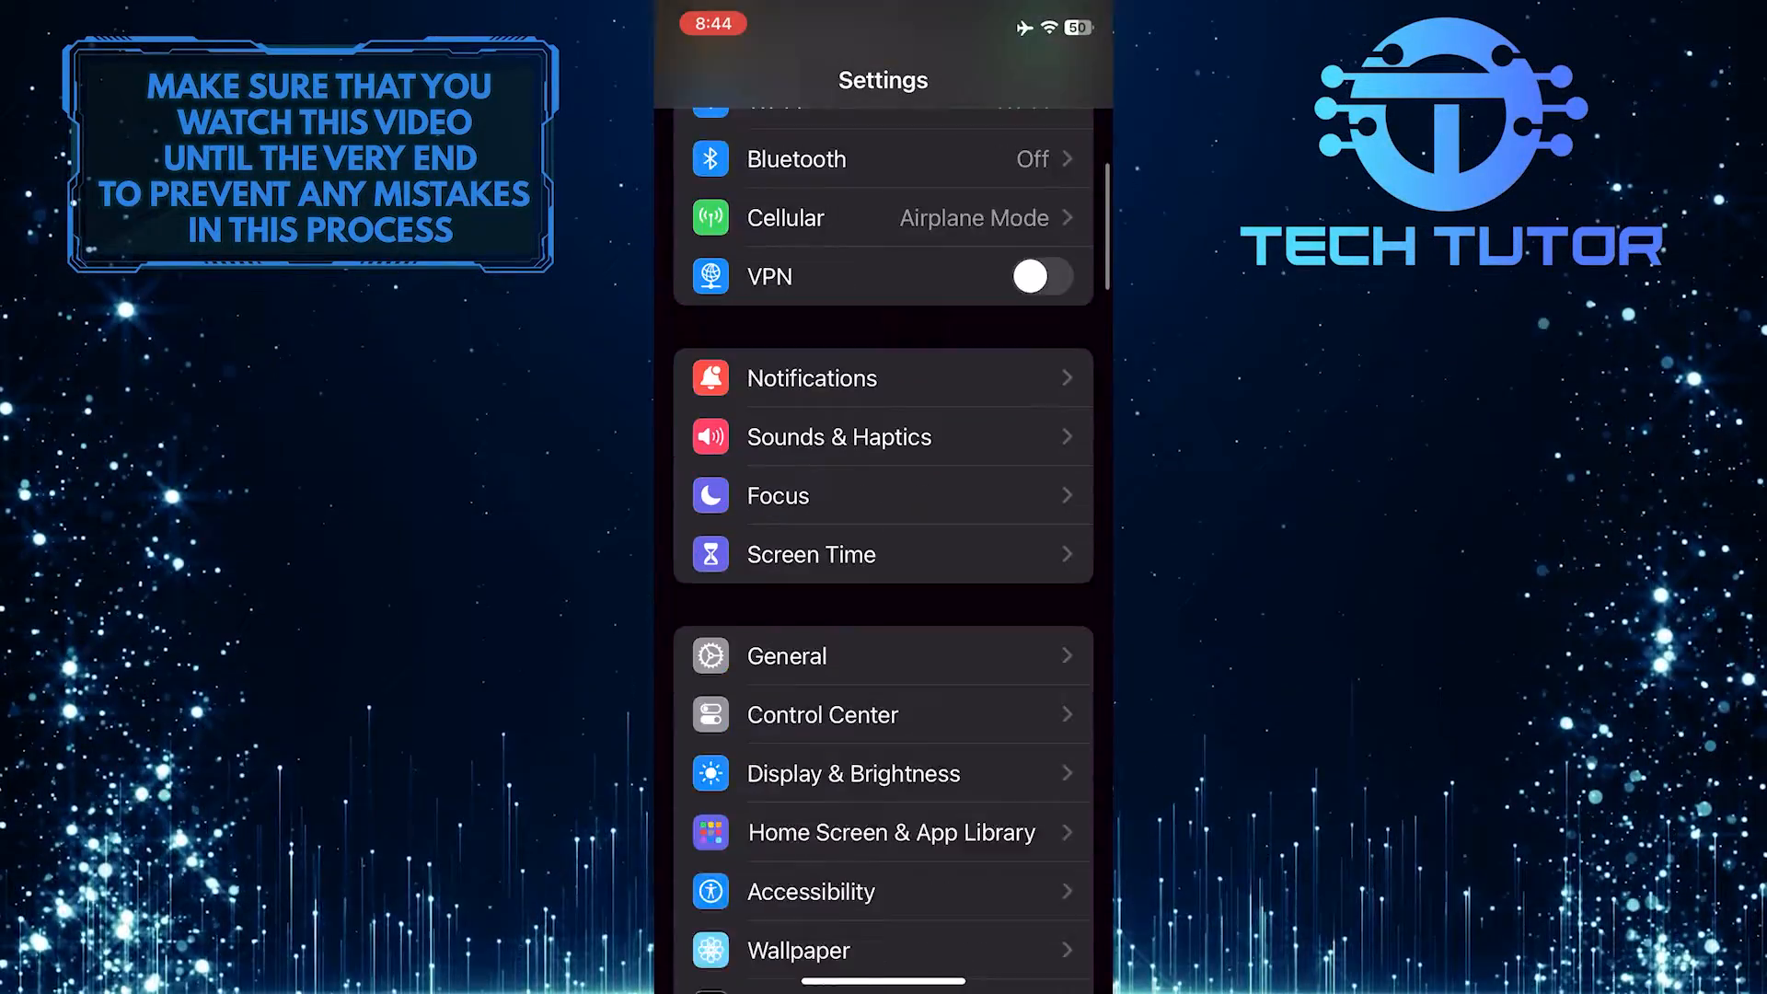
scroll(down, 3)
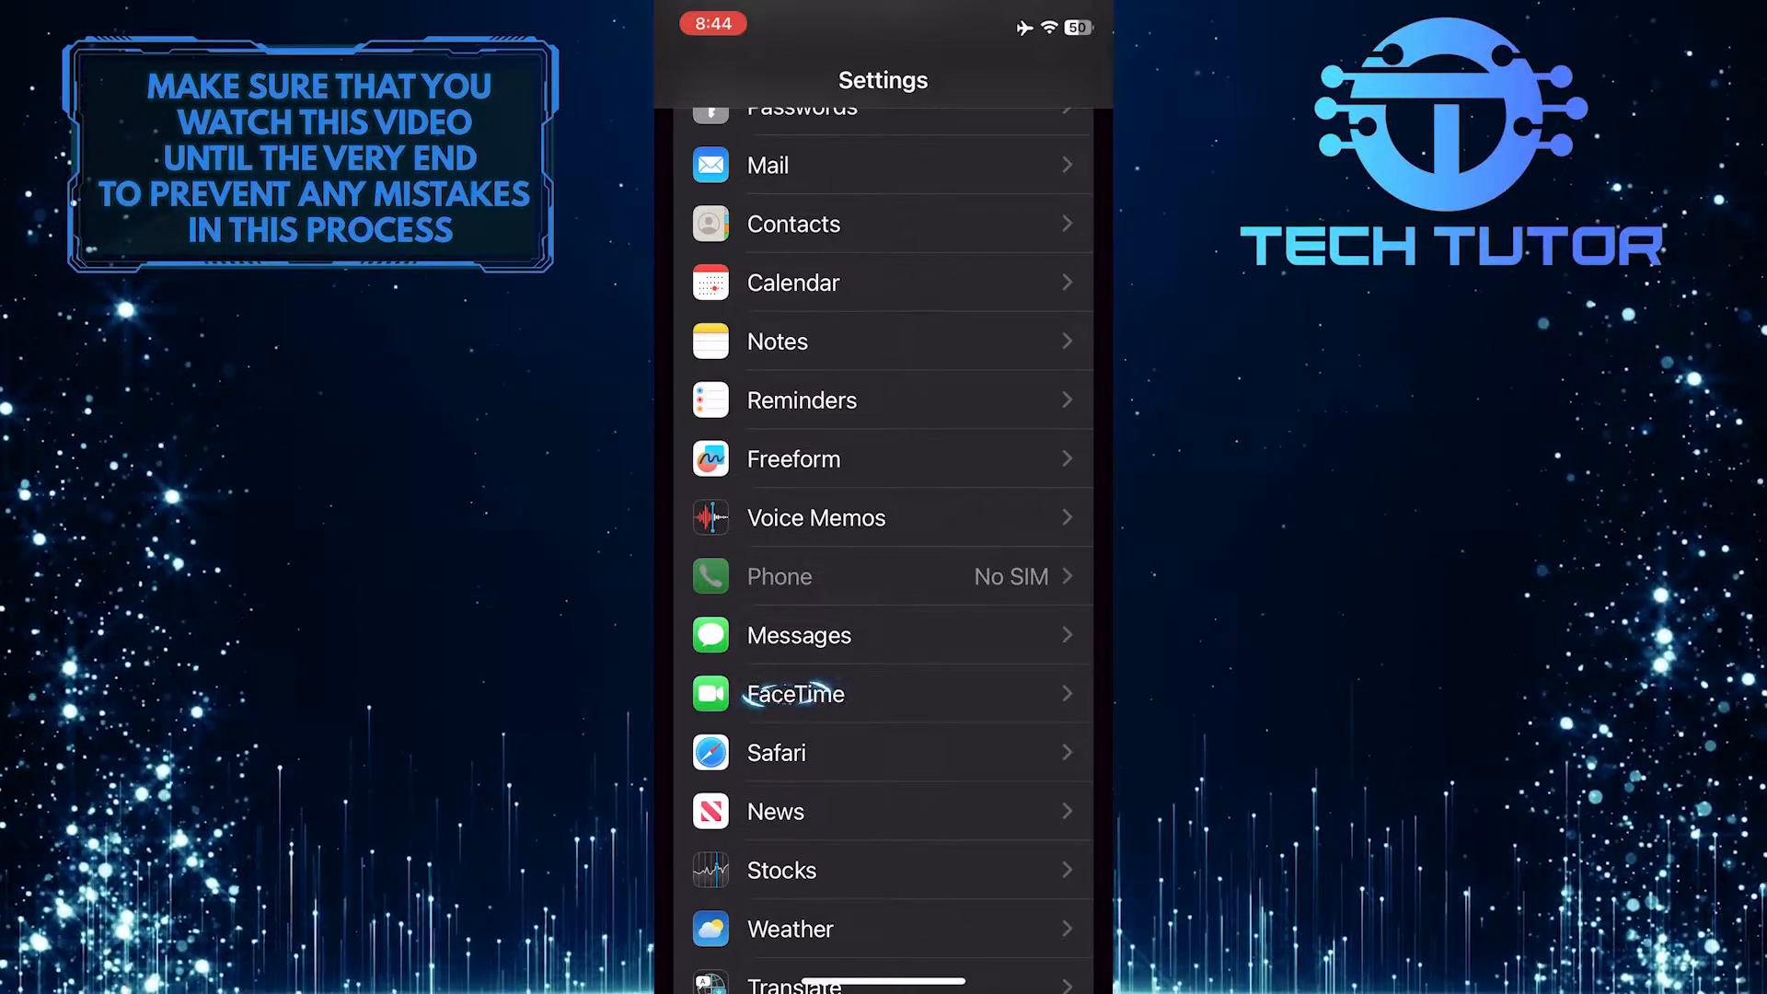
Enter the FaceTime settings and reach the SharePlay row.
click(793, 693)
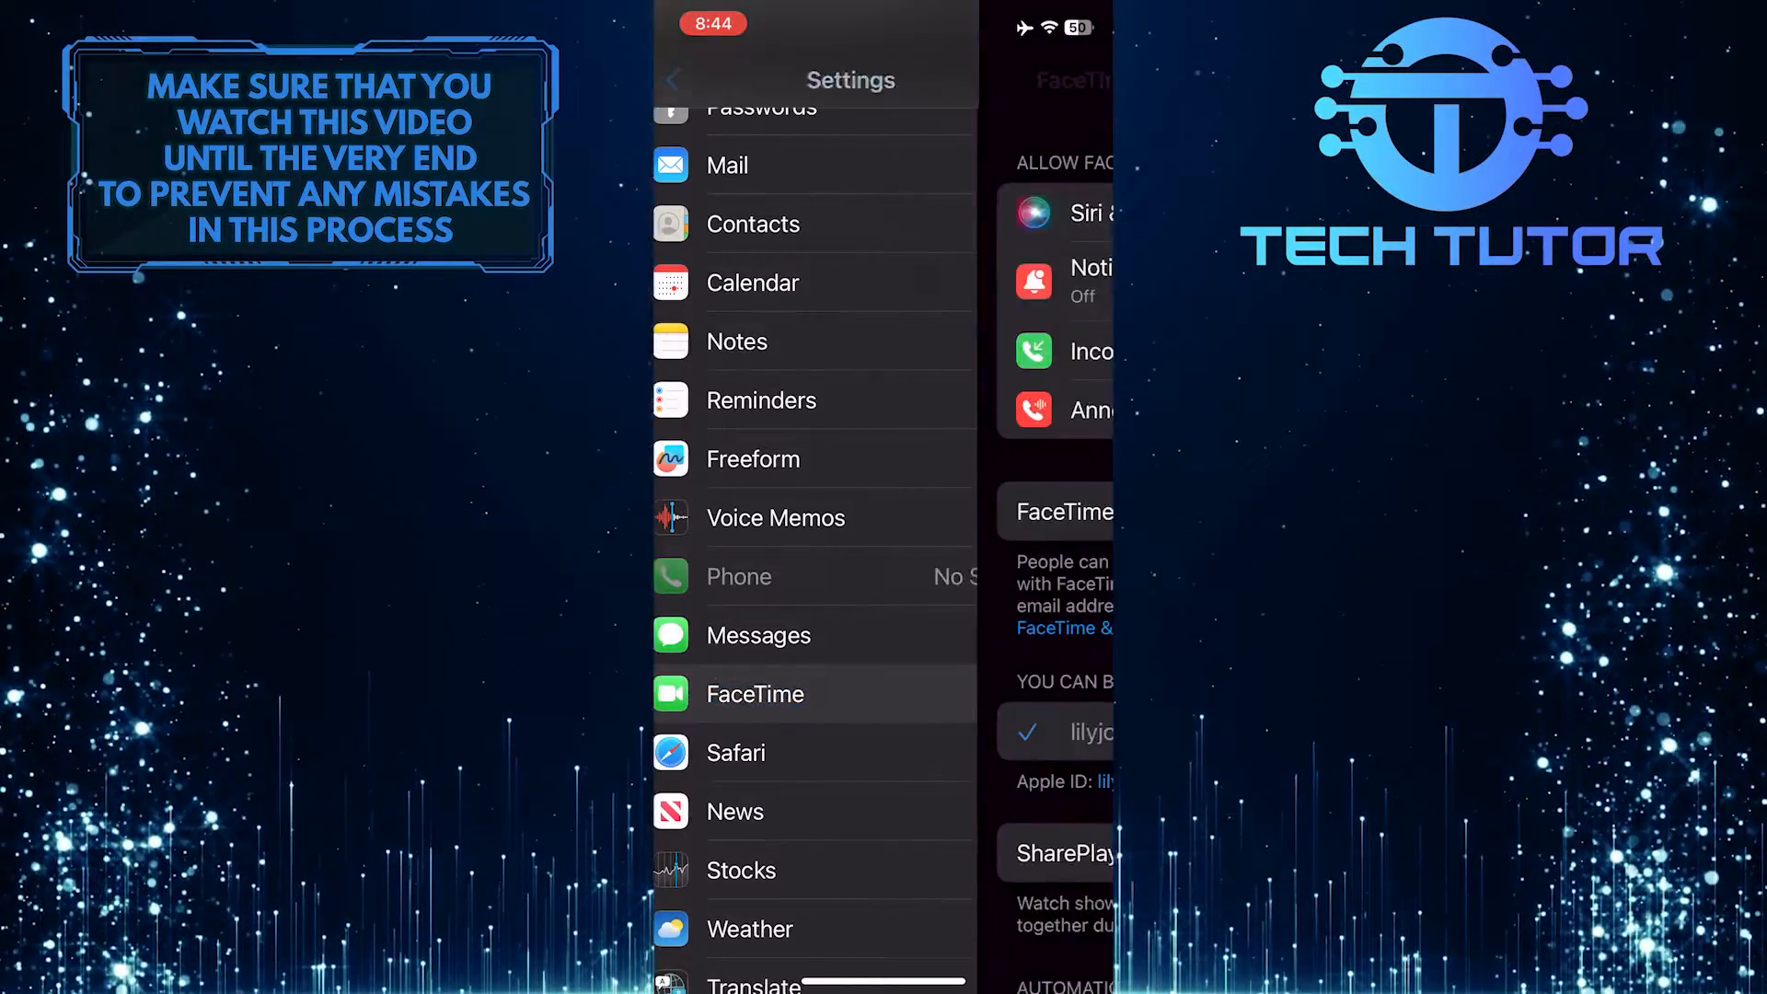
click(755, 693)
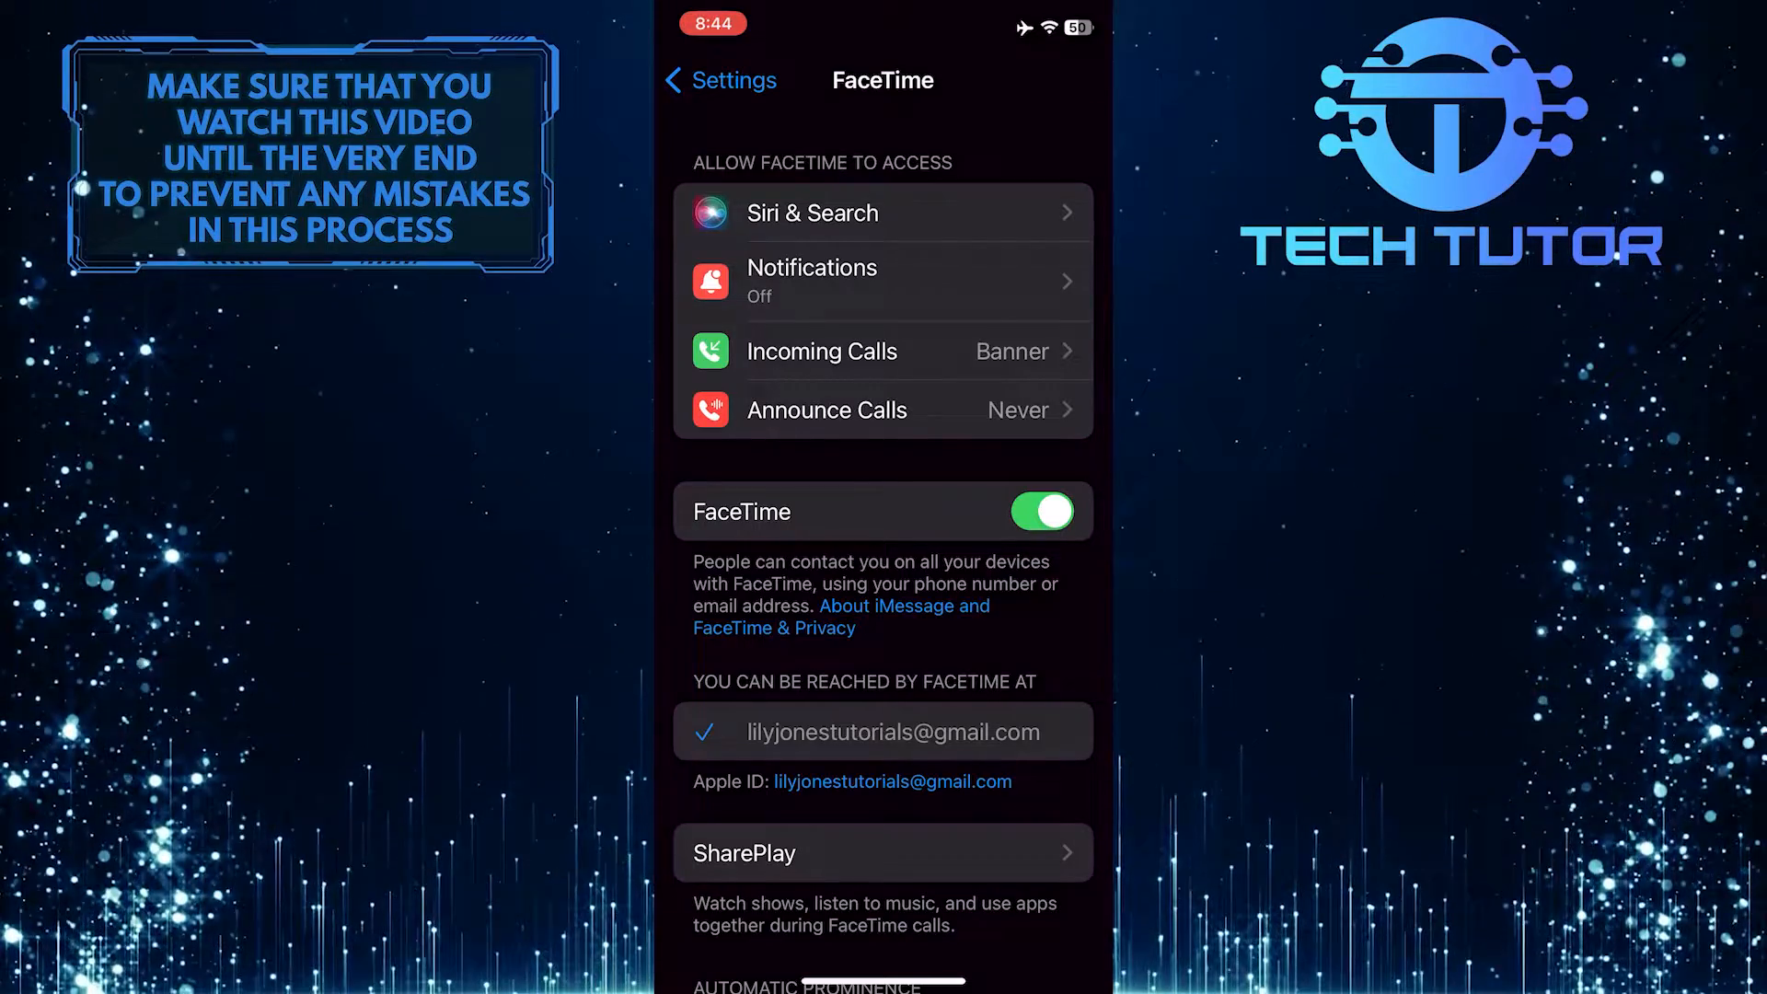
scroll(down, 3)
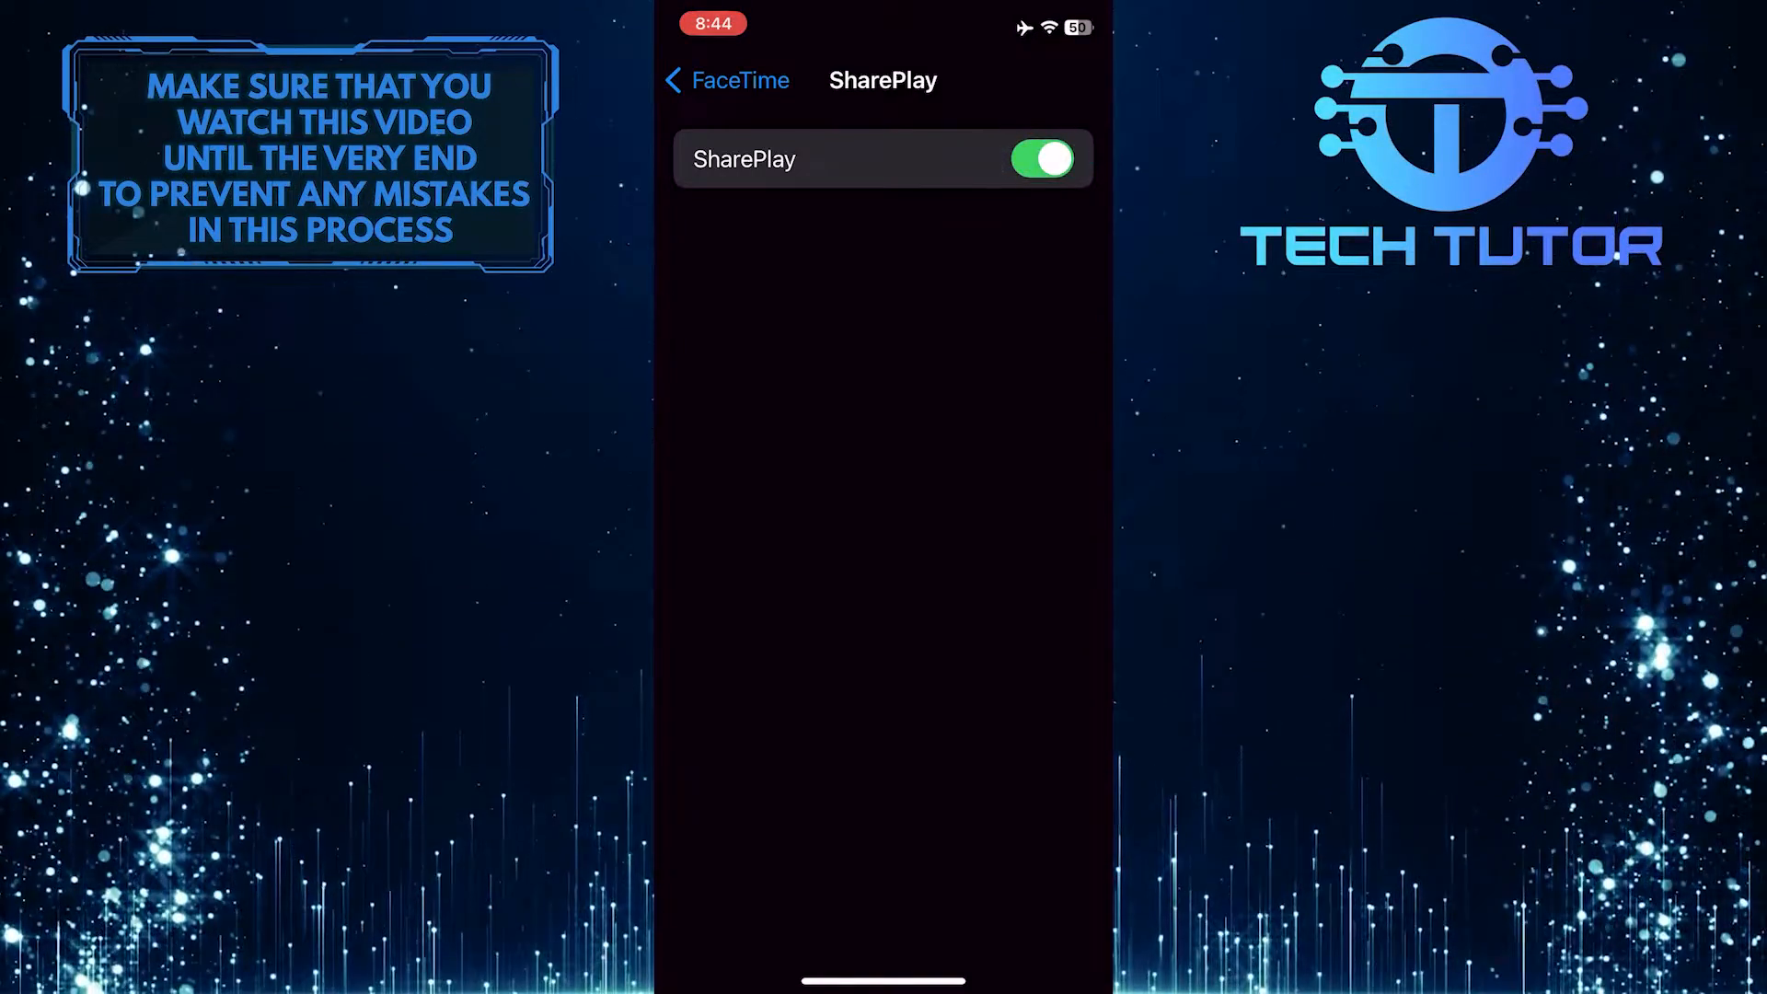
Switch the SharePlay toggle off on its FaceTime page.
click(1035, 159)
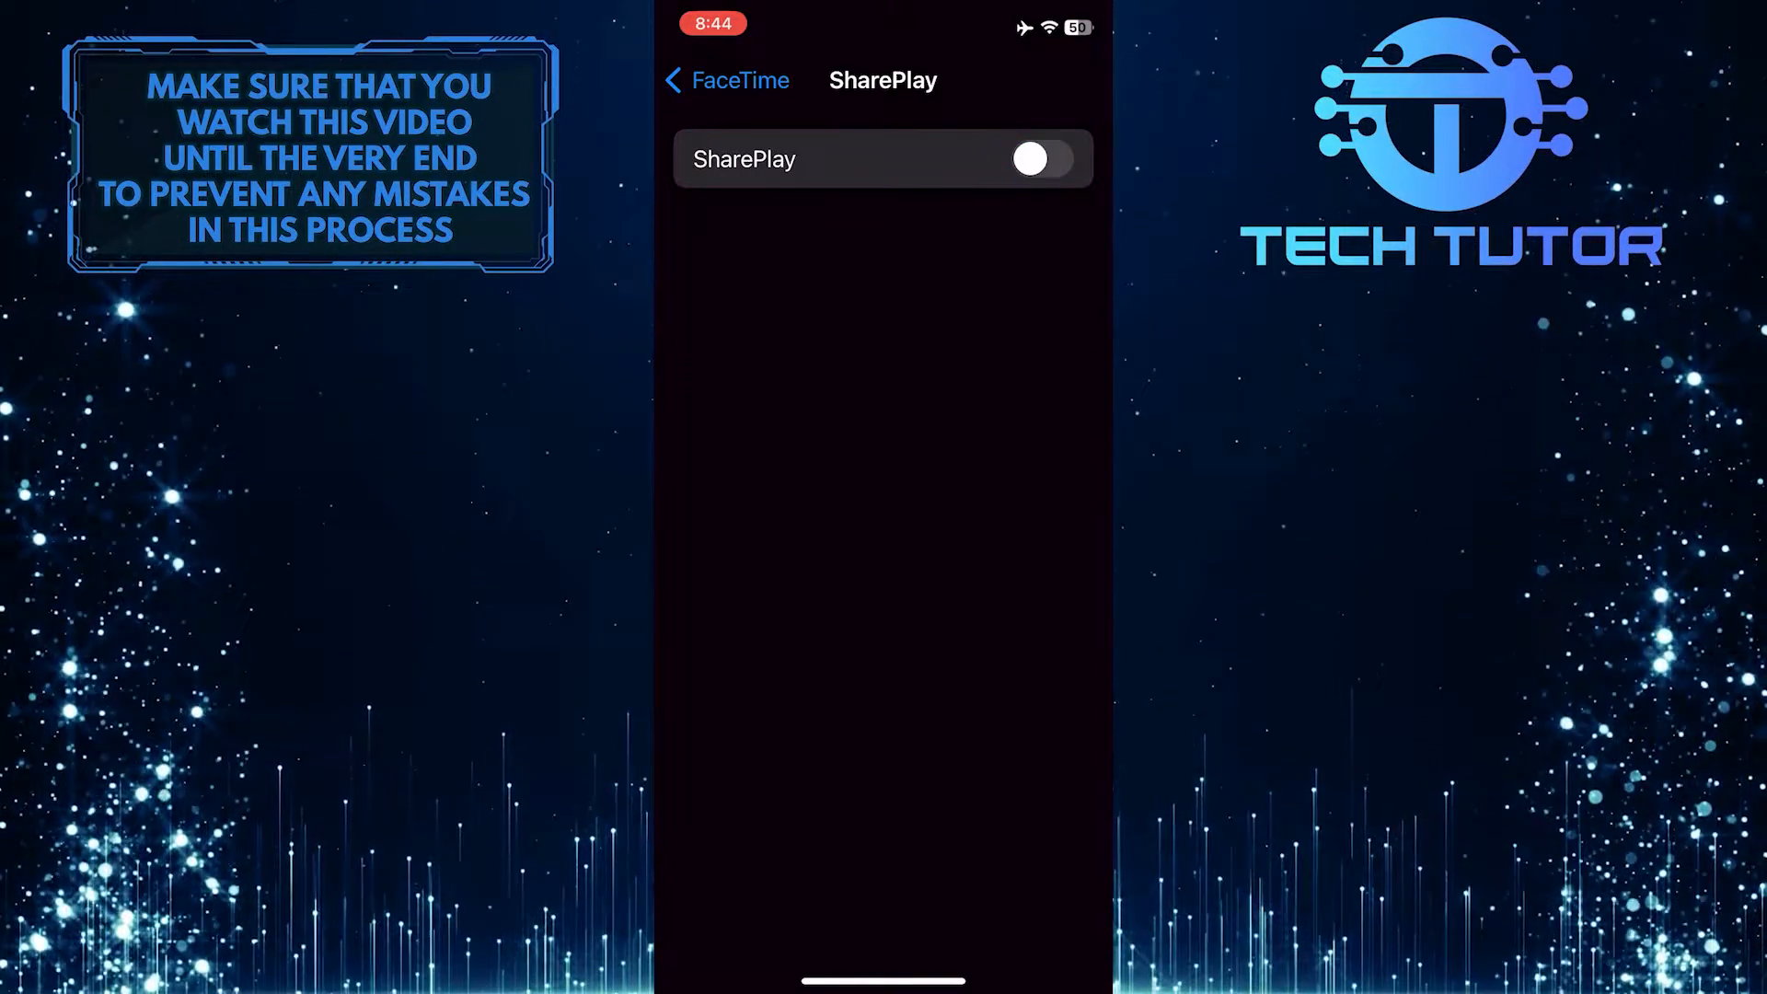